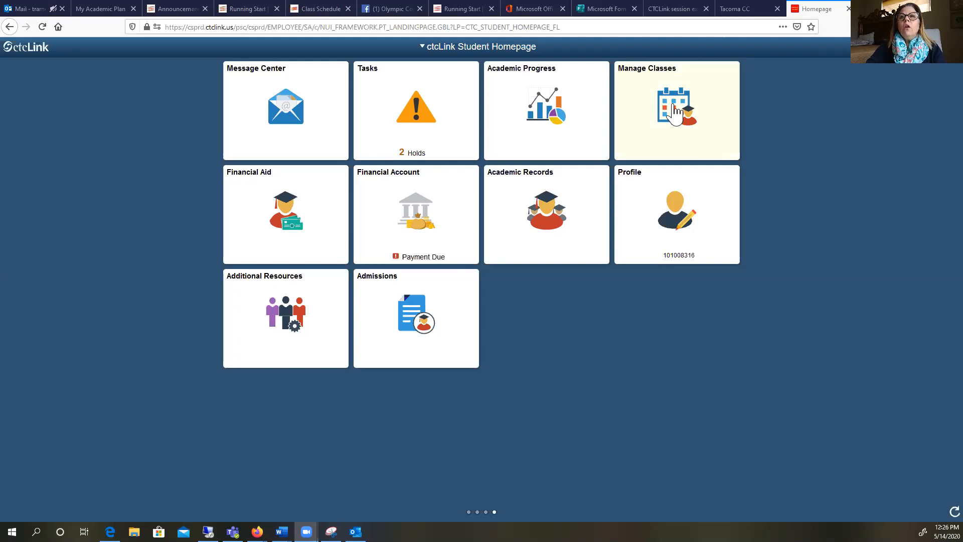
Step: Reach Class Search and Enroll from the Manage Classes tile and view the term list
click(674, 109)
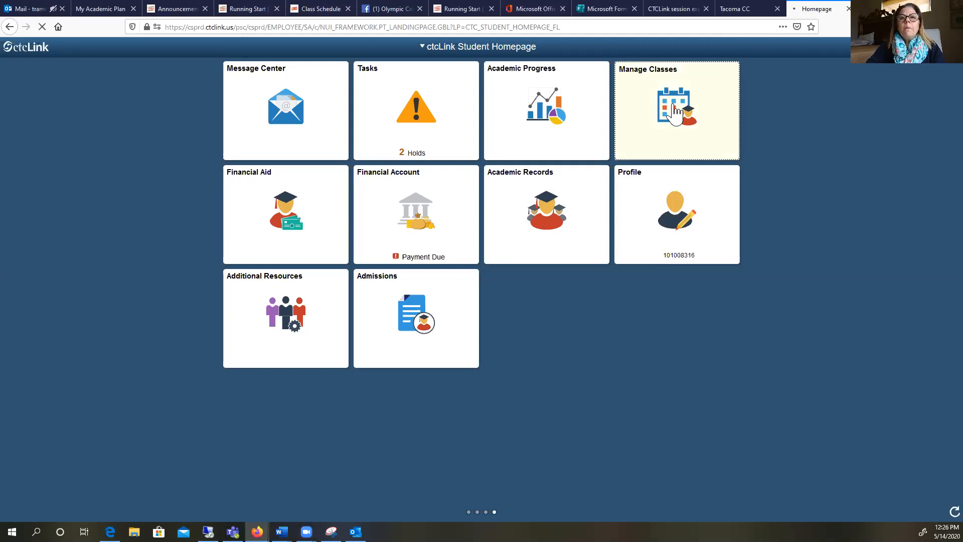
click(675, 110)
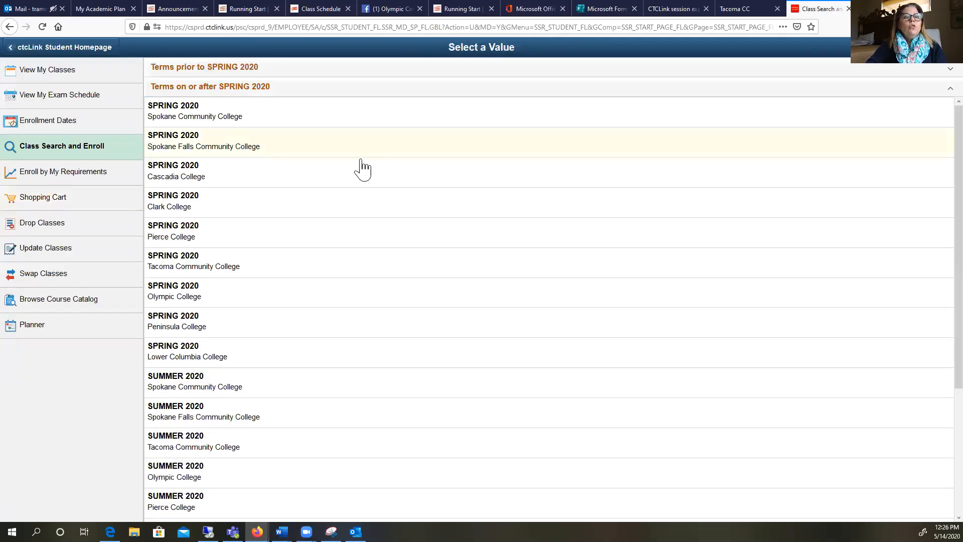
mouse_move(173, 291)
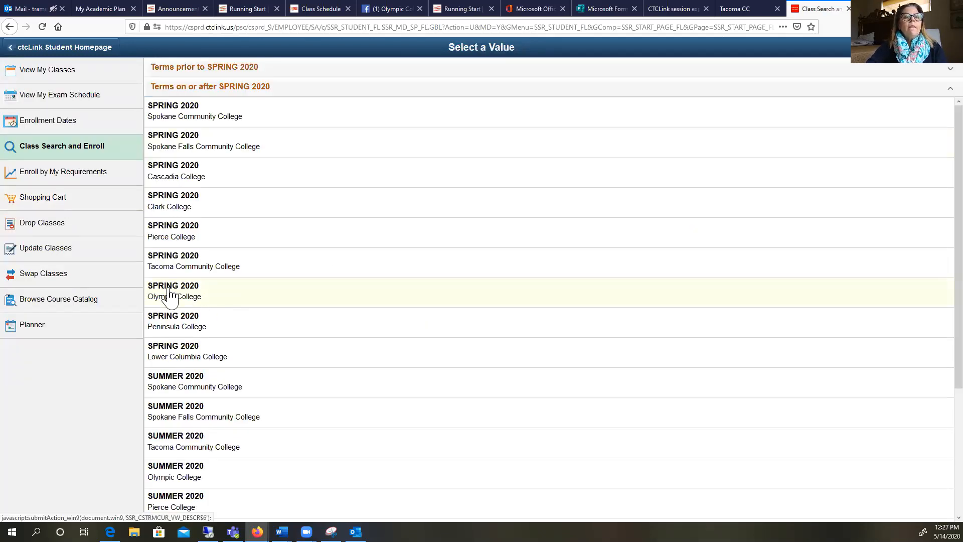
mouse_move(206, 297)
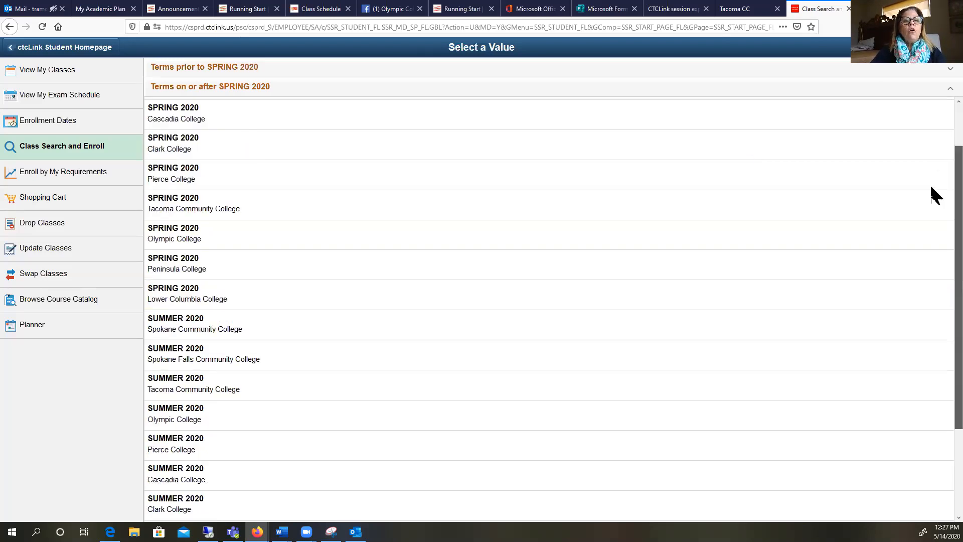
scroll(down, 3)
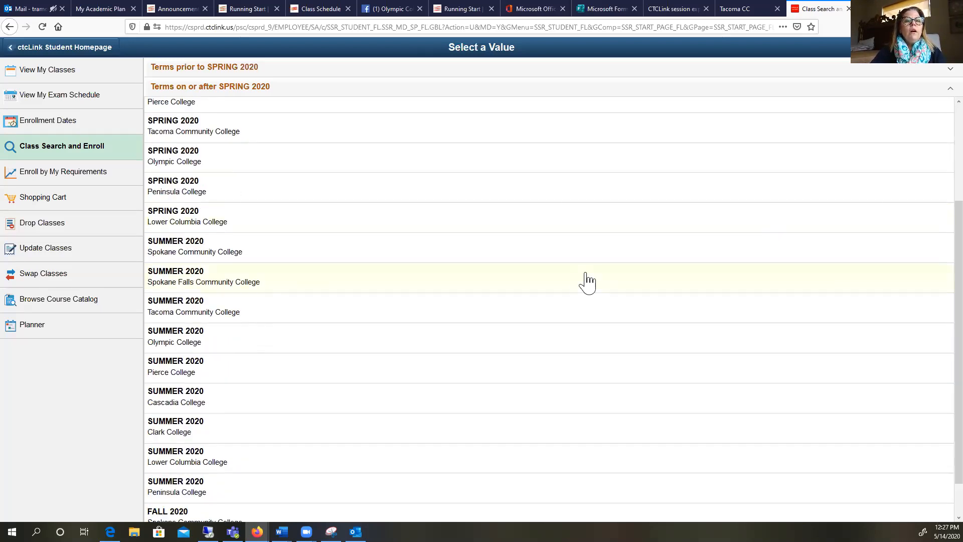
Step: Choose Summer 2020 Tacoma Community College and search for SPAN 122
click(193, 306)
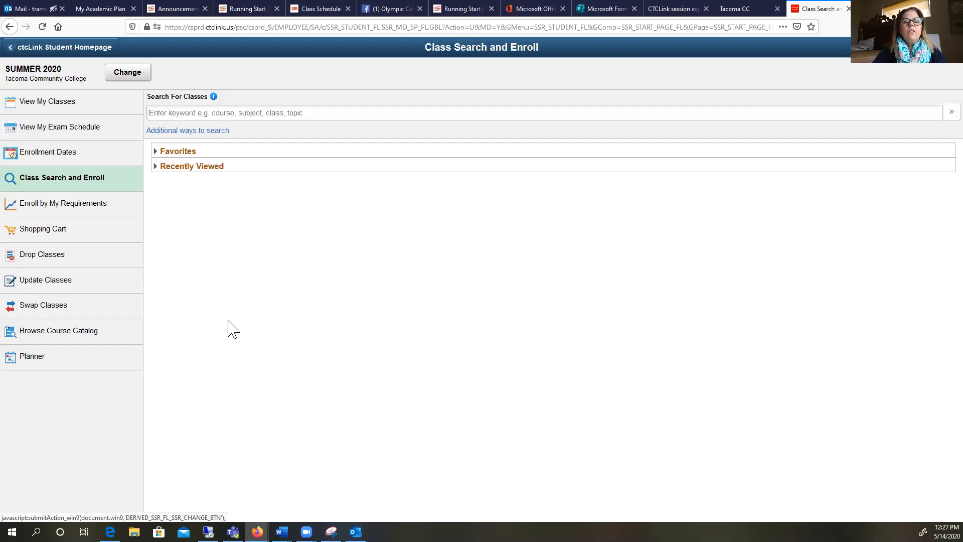
mouse_move(203, 240)
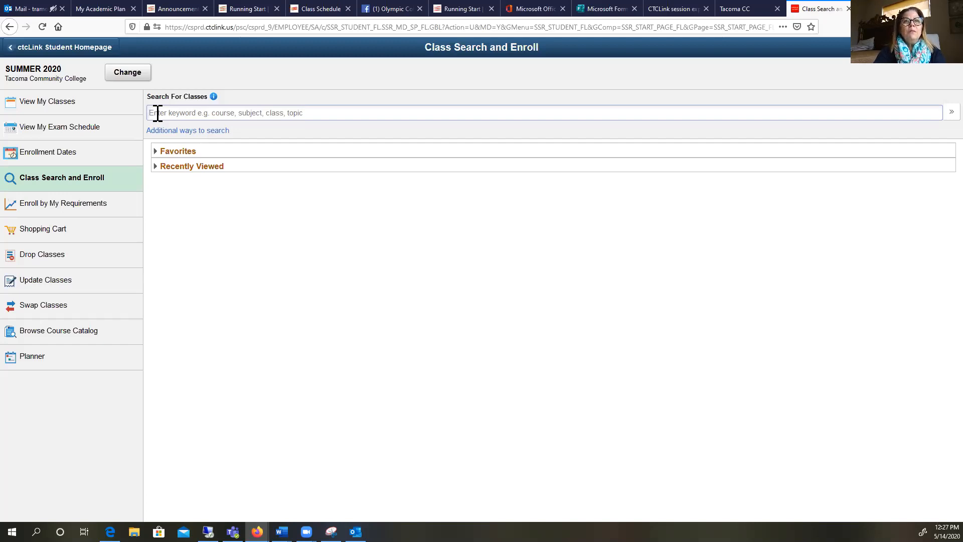
text(SPAN 1)
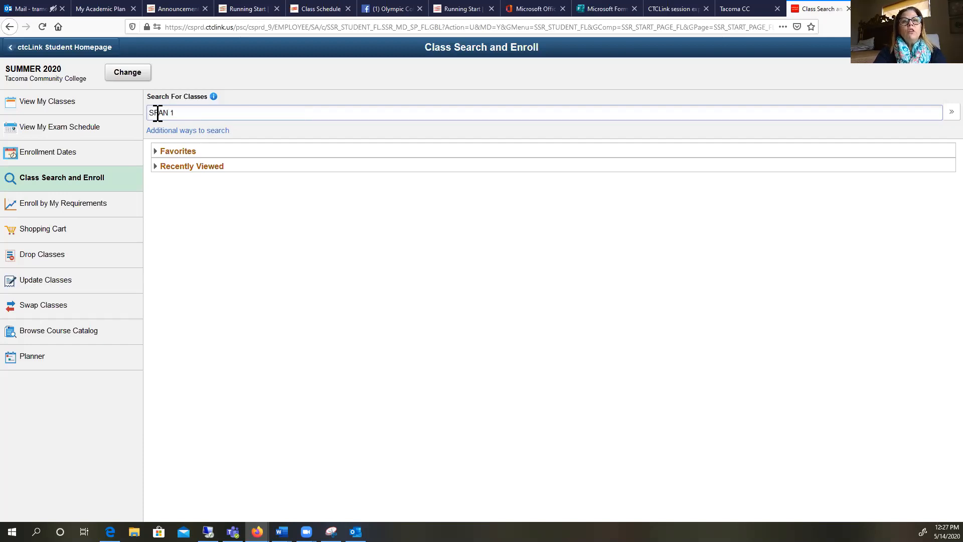
text(22)
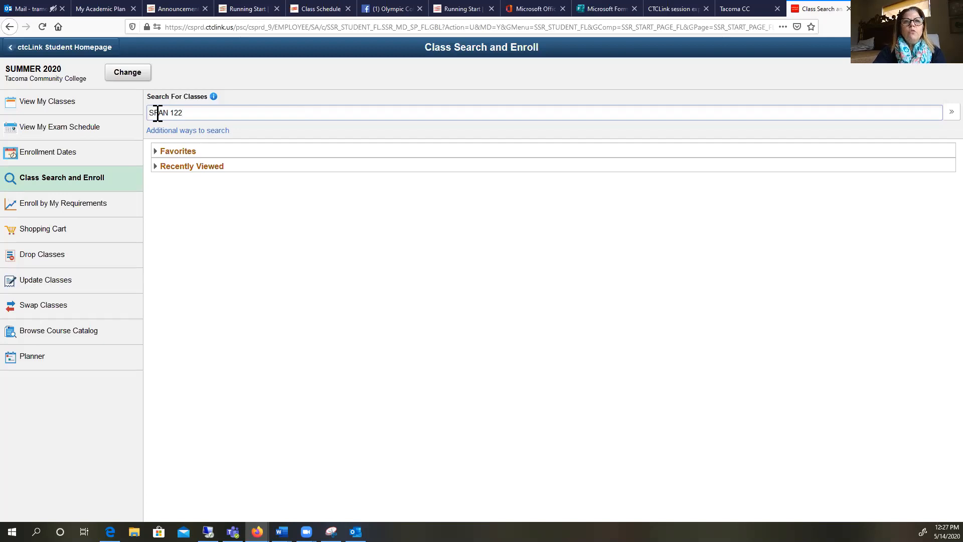
click(951, 113)
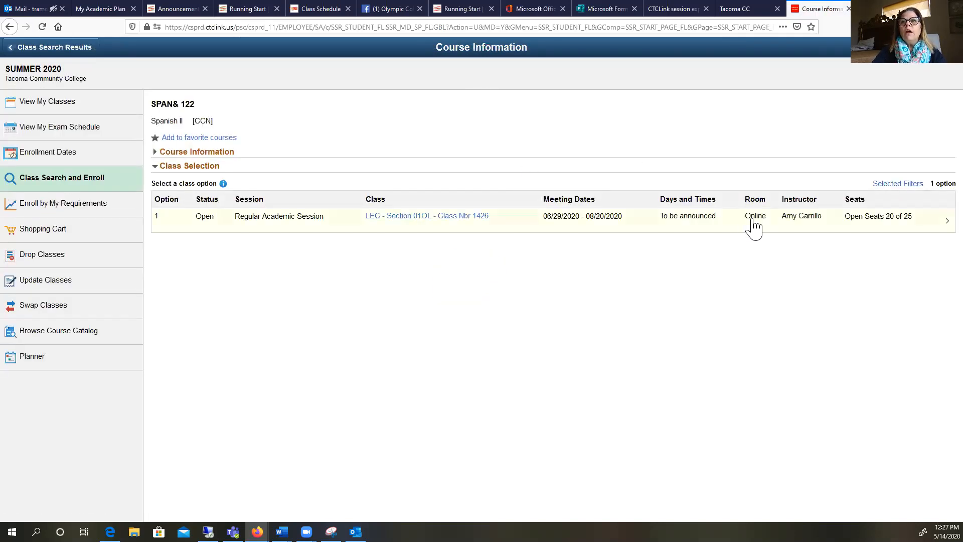
mouse_move(547, 322)
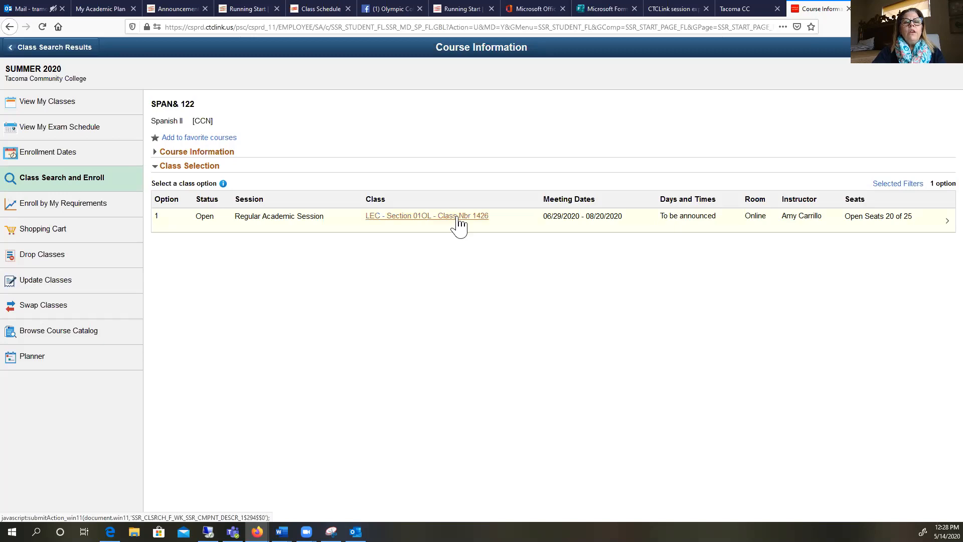
click(426, 216)
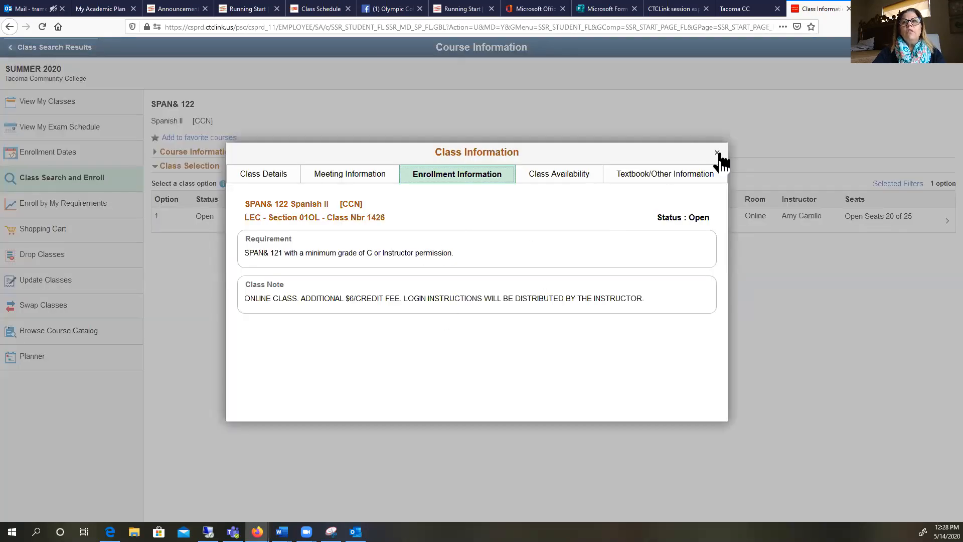
mouse_move(393, 205)
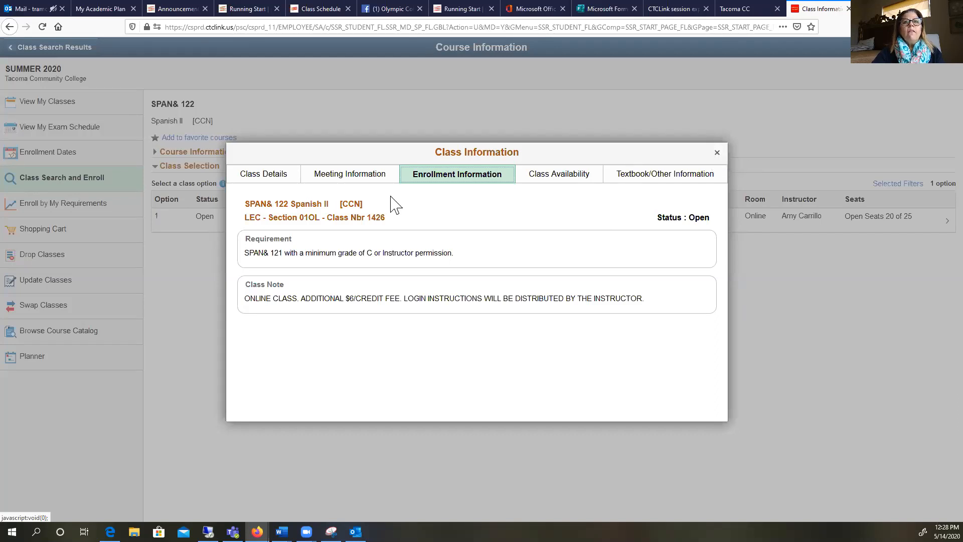
mouse_move(559, 174)
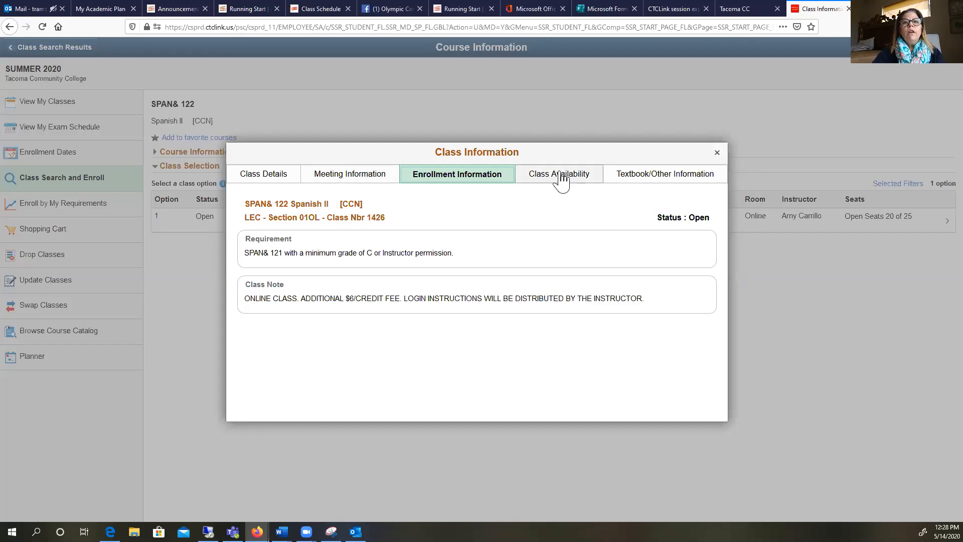
click(556, 174)
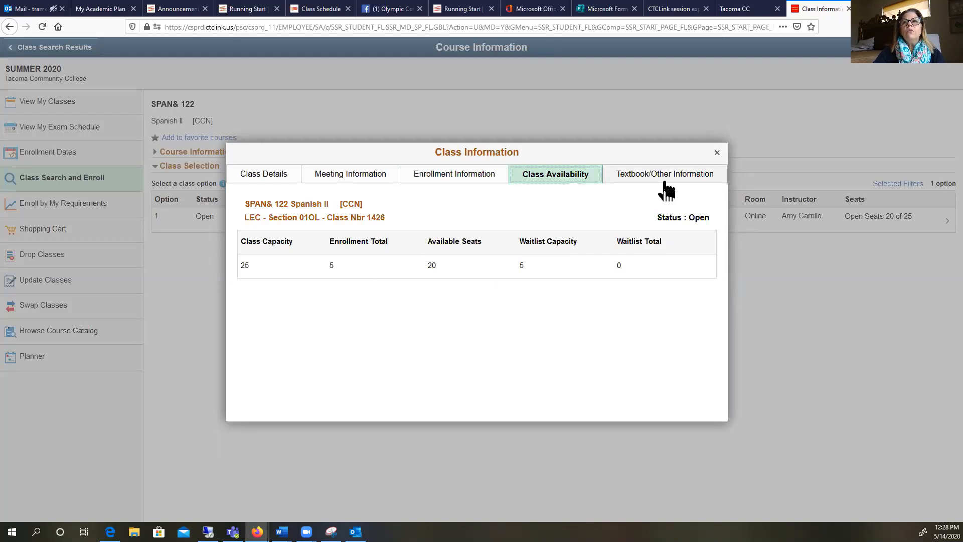
click(661, 173)
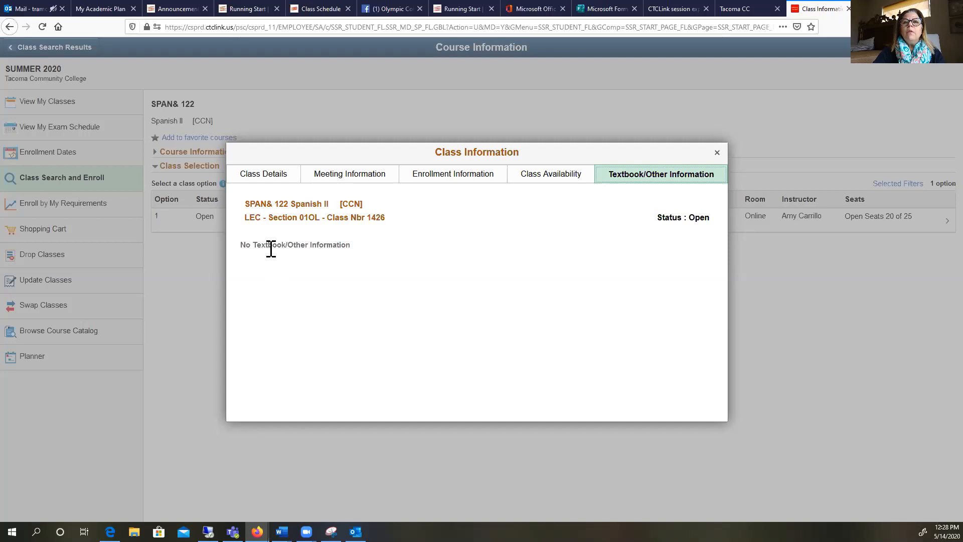
mouse_move(557, 181)
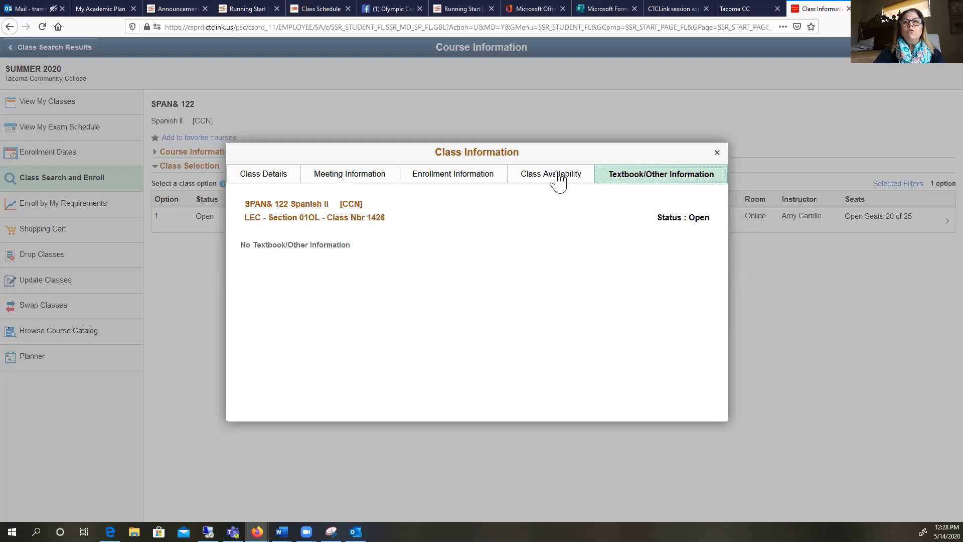
mouse_move(349, 179)
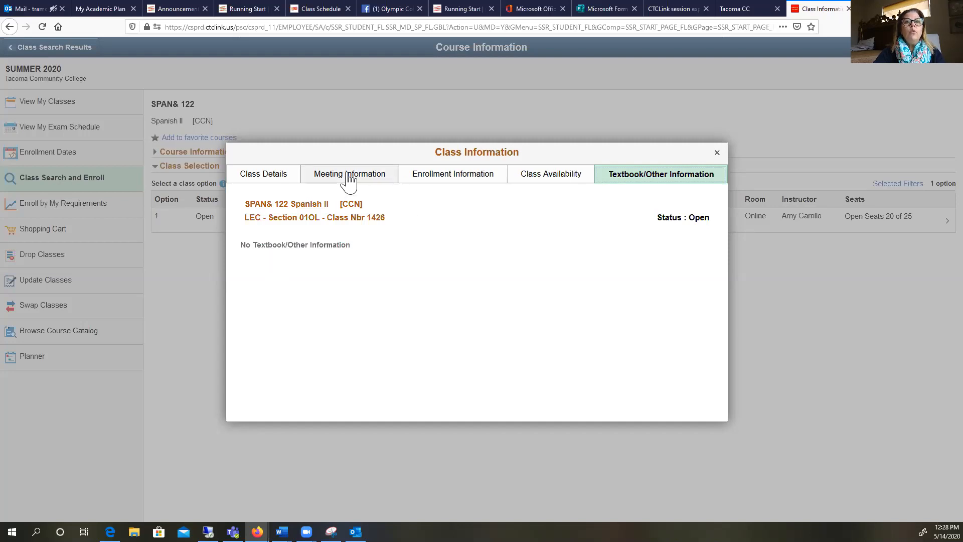
click(349, 174)
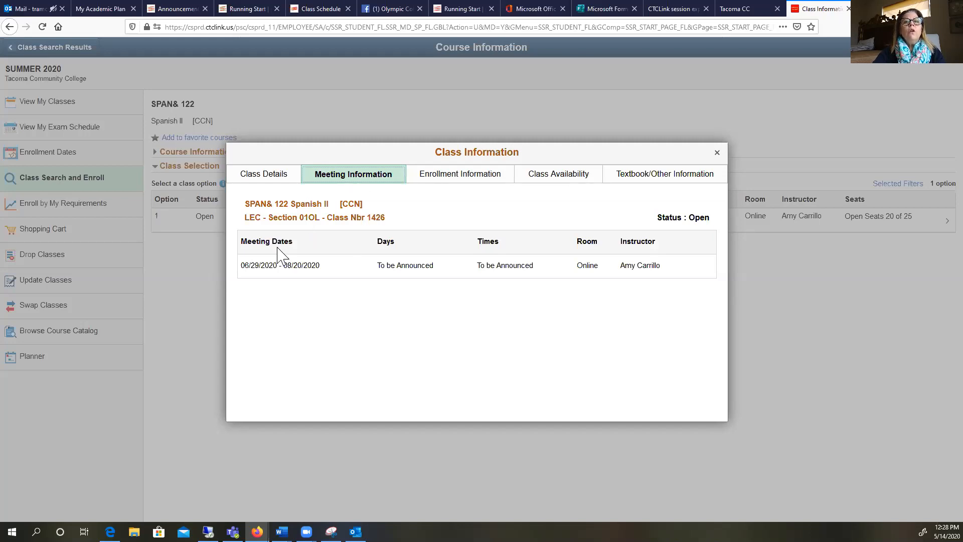
click(263, 173)
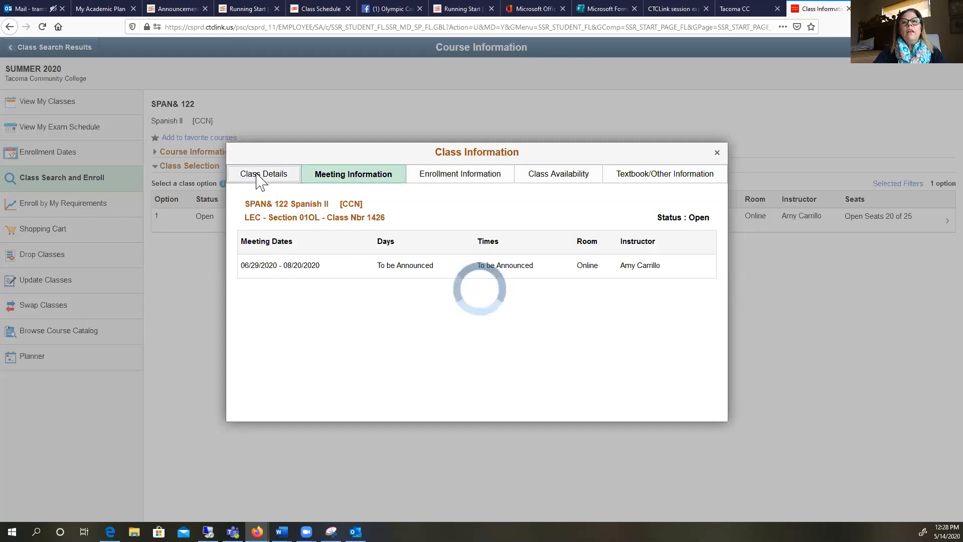
click(263, 174)
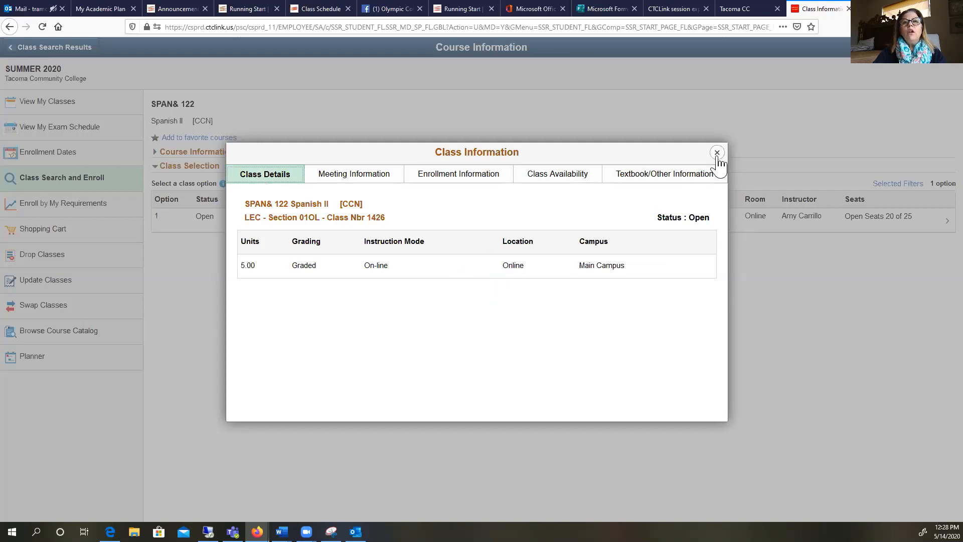
click(716, 151)
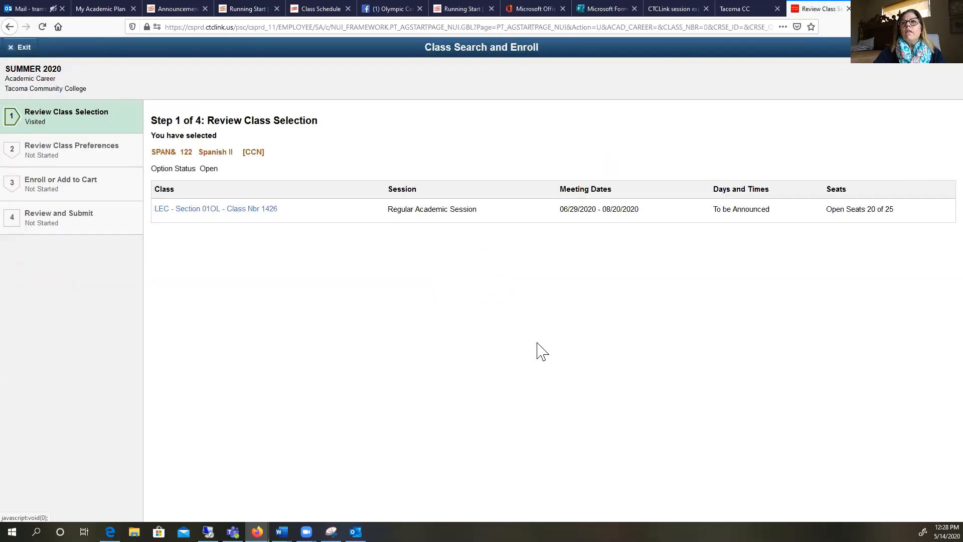
mouse_move(462, 103)
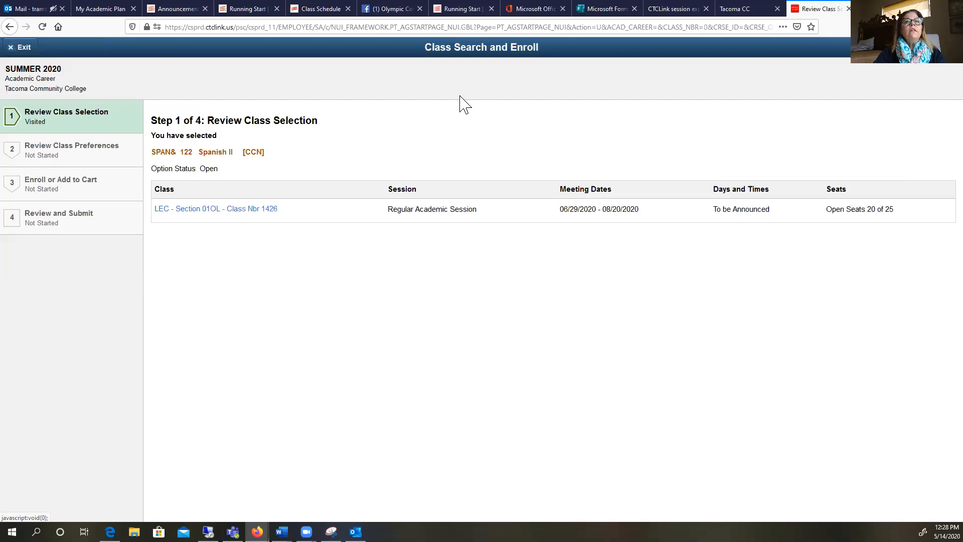
mouse_move(257, 202)
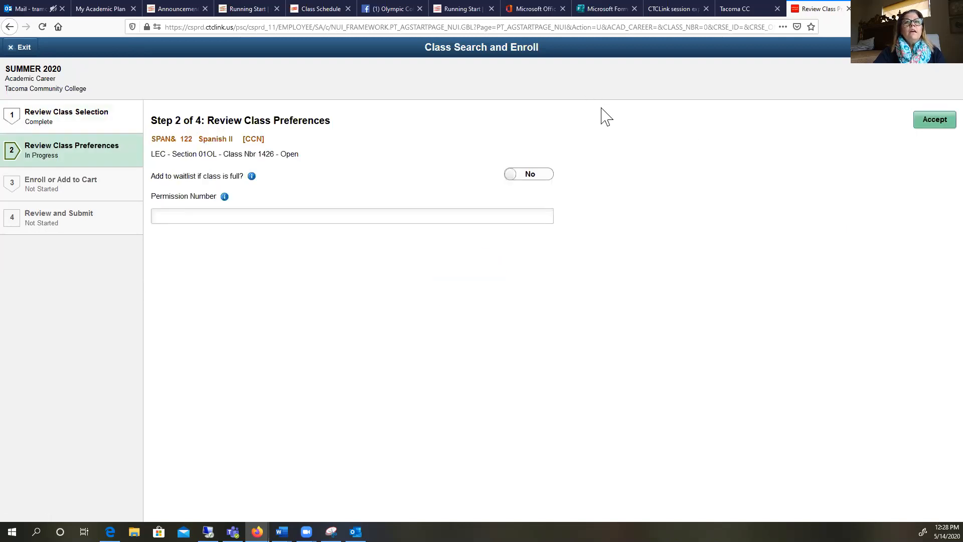
mouse_move(392, 183)
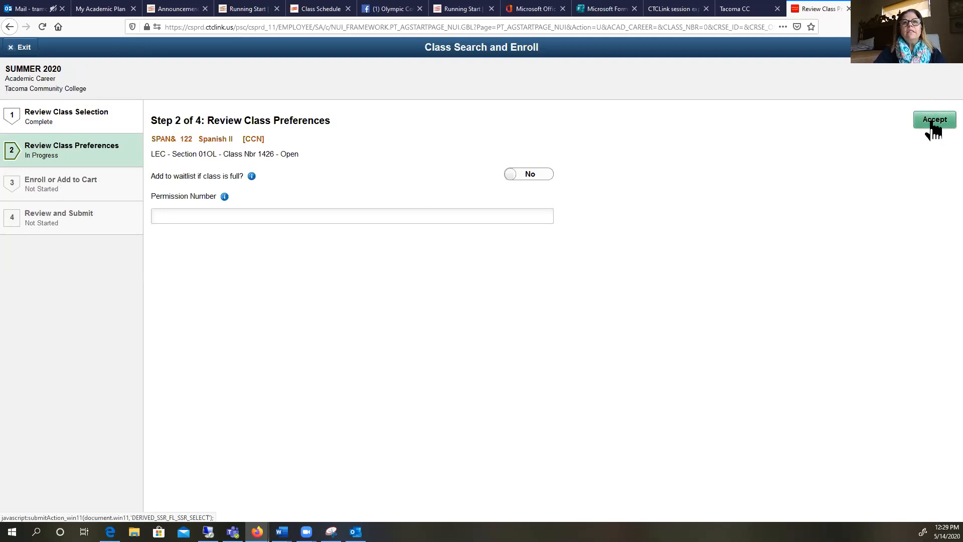
Step: Accept the SPAN& 122 section 01OL class preferences without waitlisting
click(934, 119)
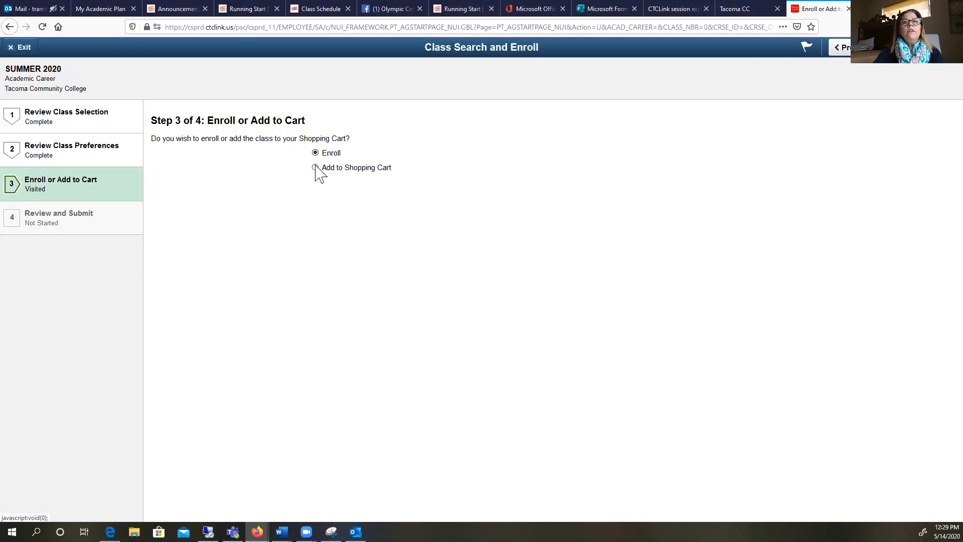
Step: Choose Add to Shopping Cart, submit SPAN& 122 section 01OL and confirm Yes
click(314, 168)
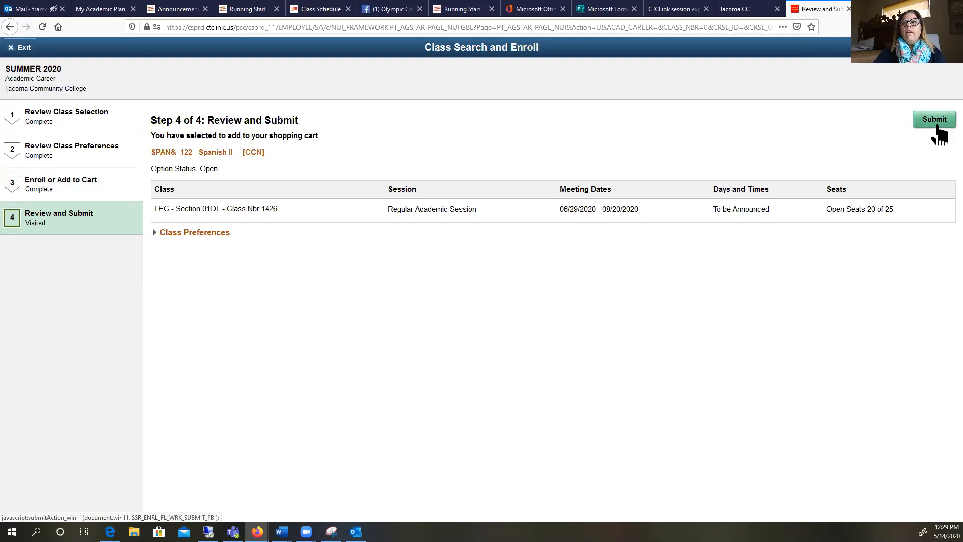
click(934, 120)
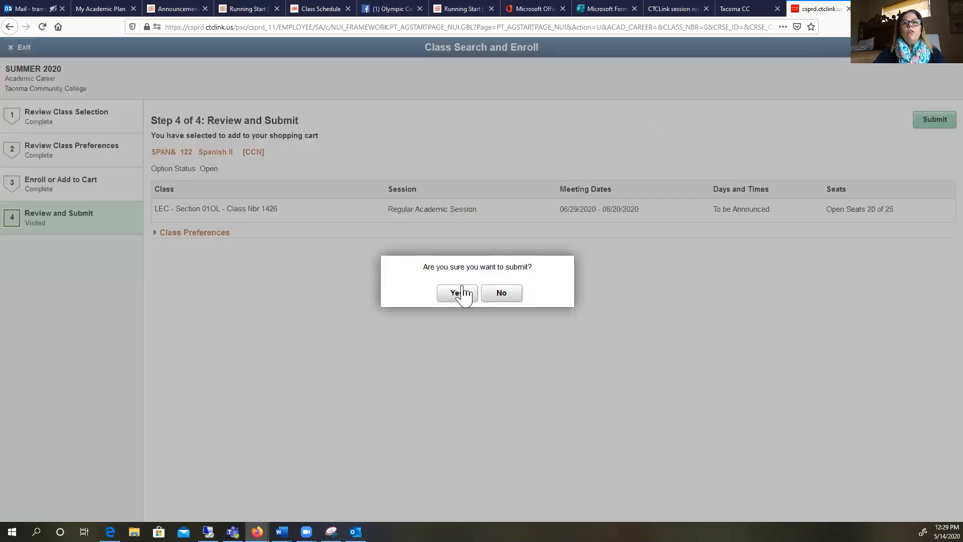
click(455, 291)
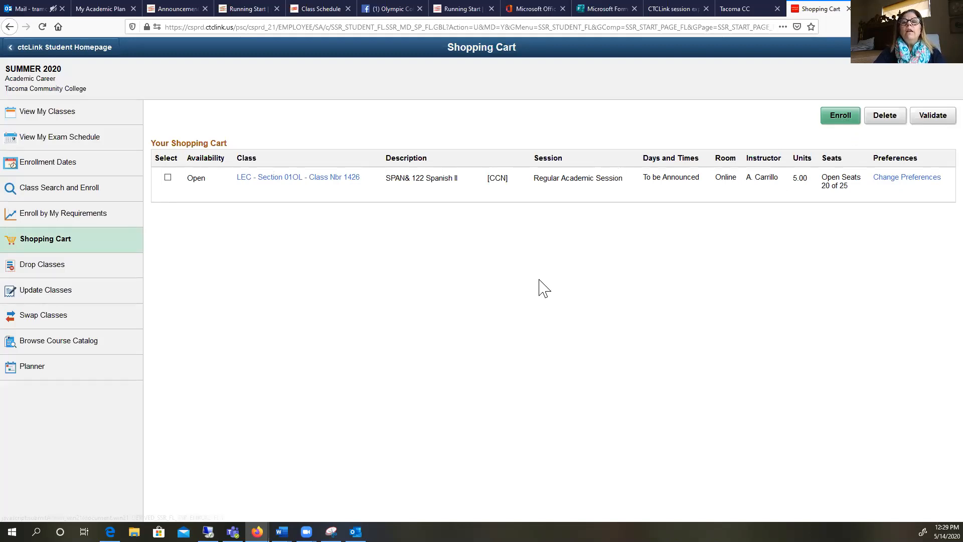
mouse_move(254, 280)
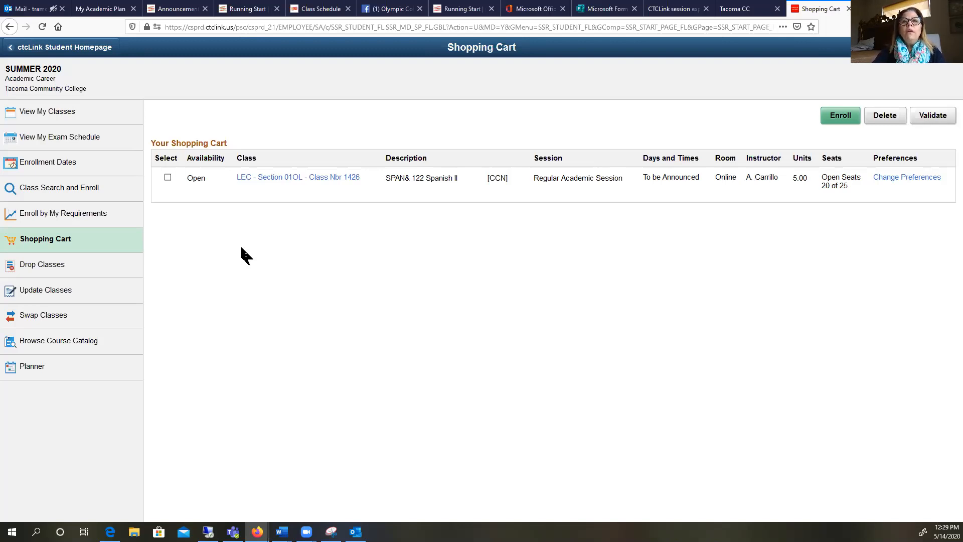
mouse_move(519, 274)
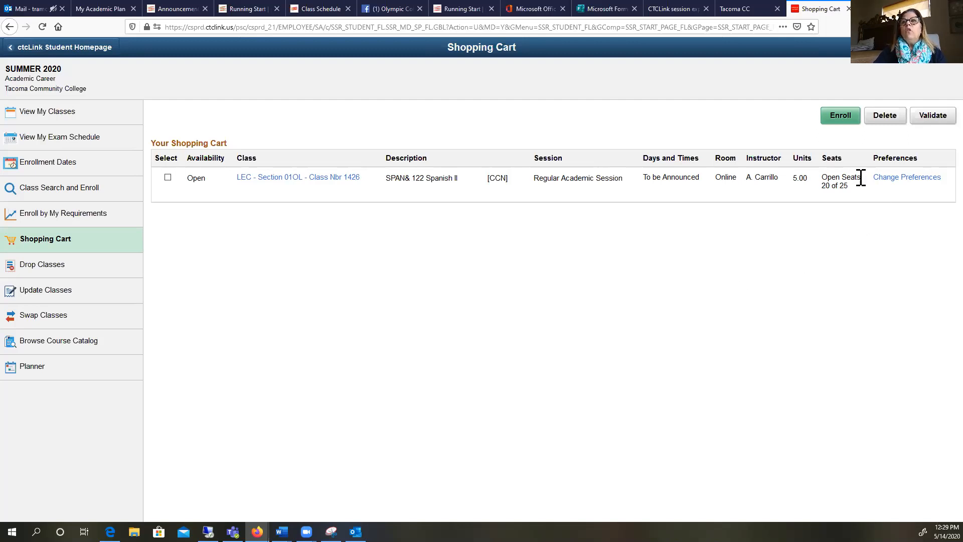
mouse_move(850, 198)
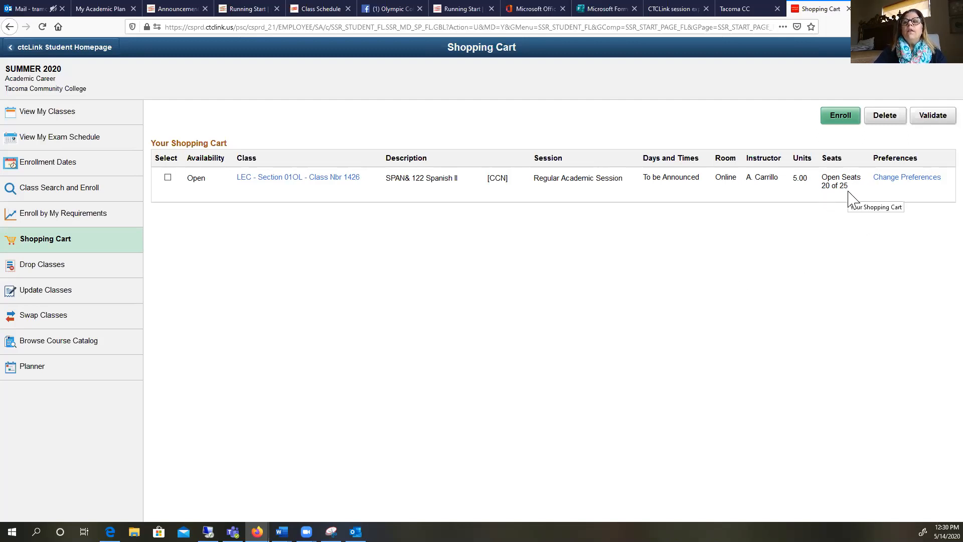
mouse_move(844, 229)
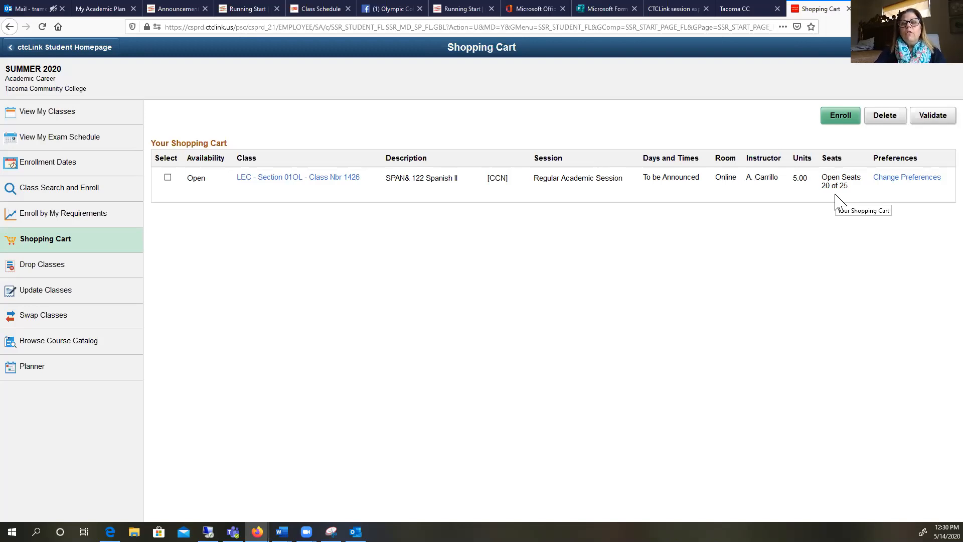
mouse_move(653, 198)
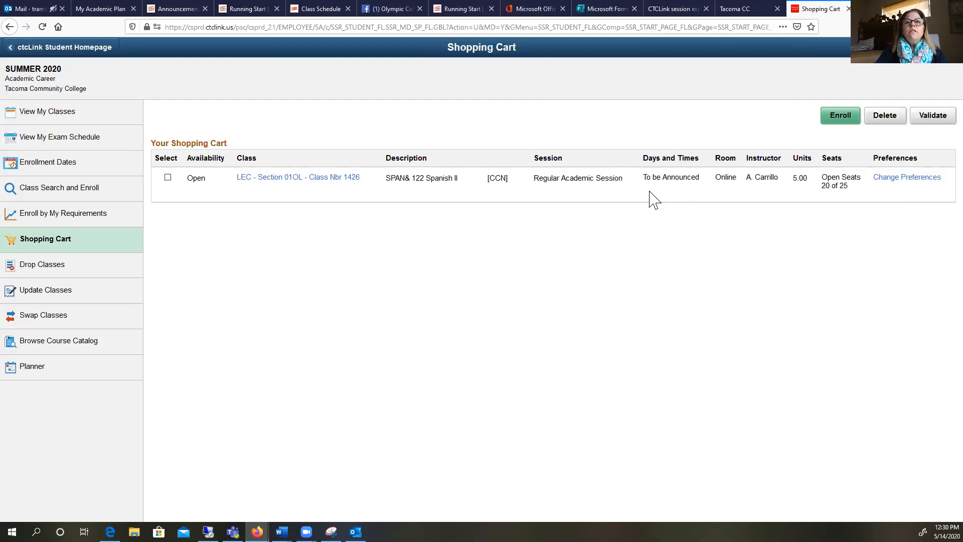
mouse_move(852, 171)
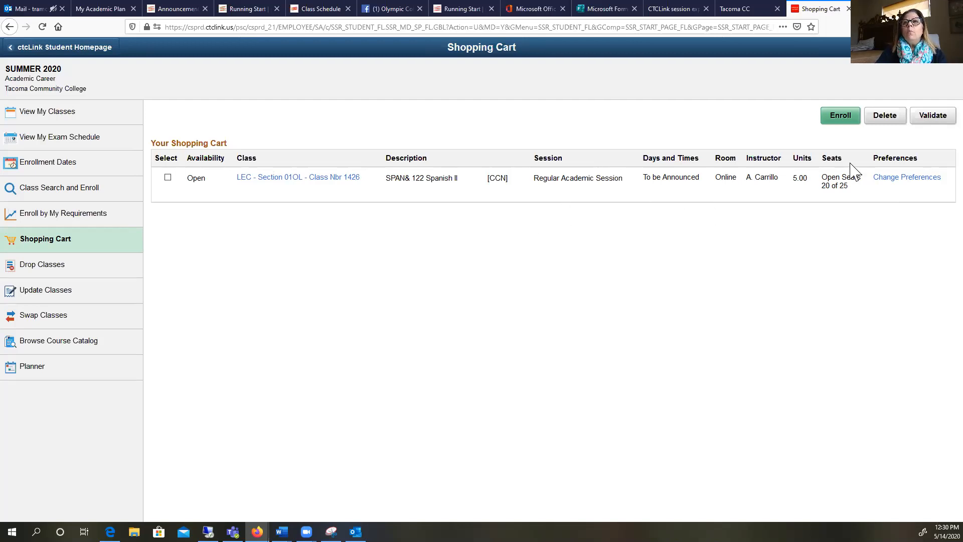
mouse_move(514, 335)
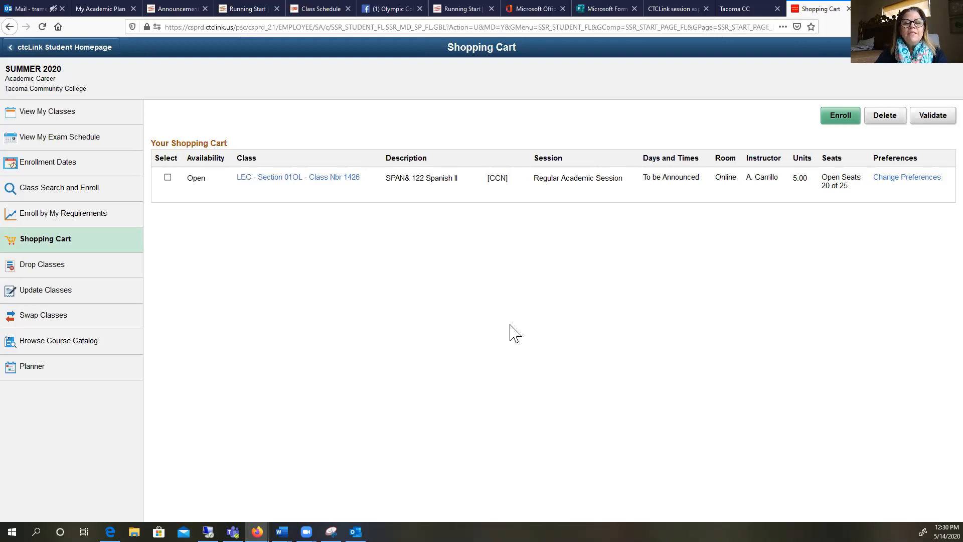
mouse_move(616, 107)
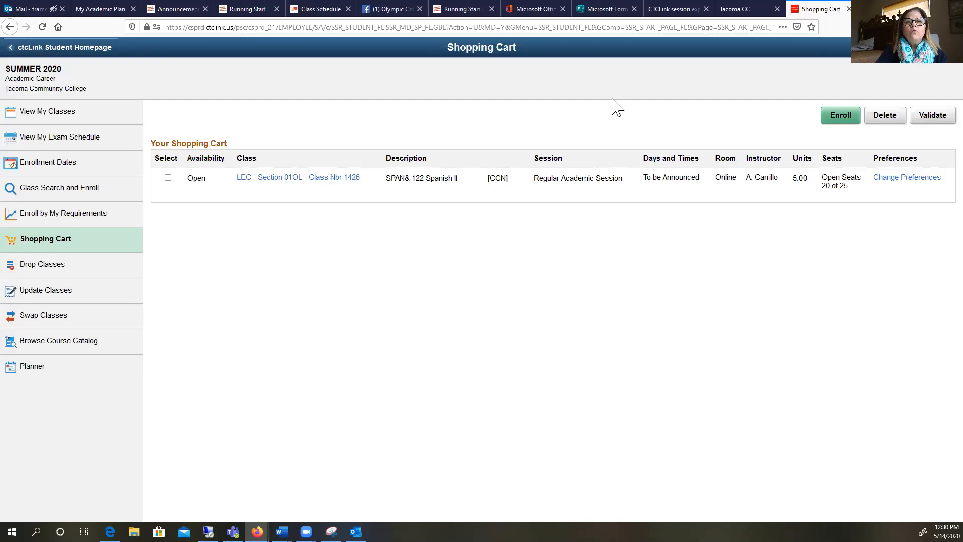
mouse_move(596, 117)
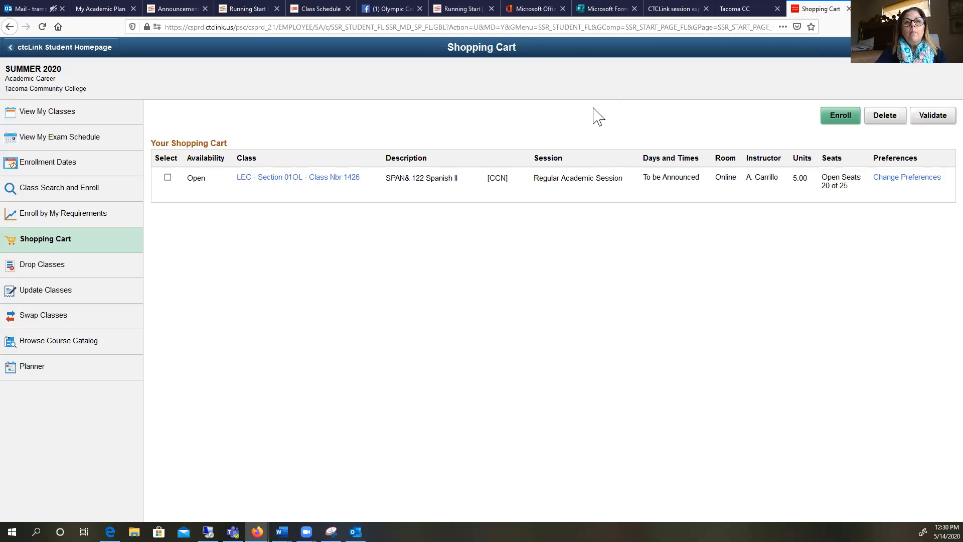
mouse_move(576, 101)
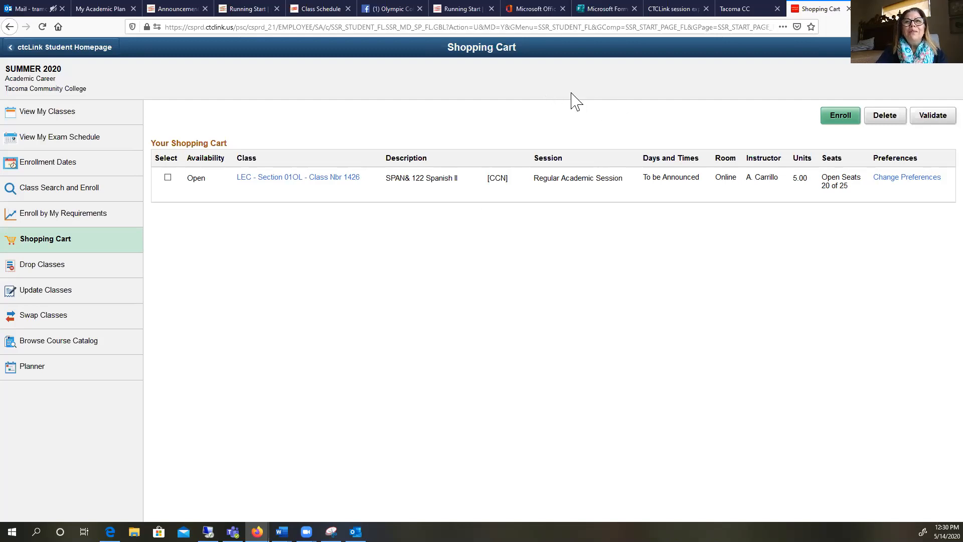